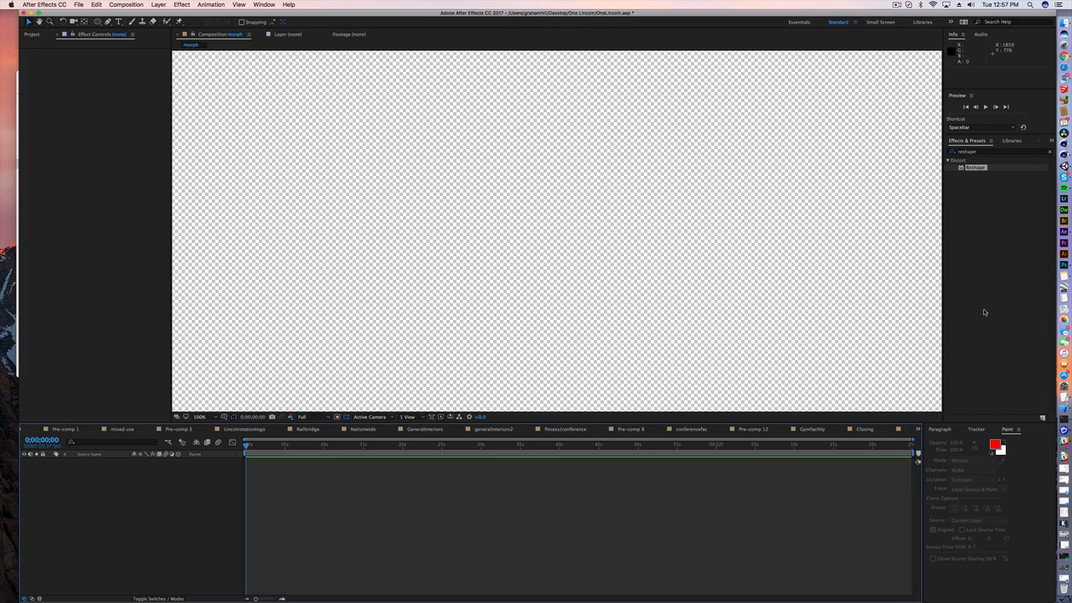
mouse_move(442, 334)
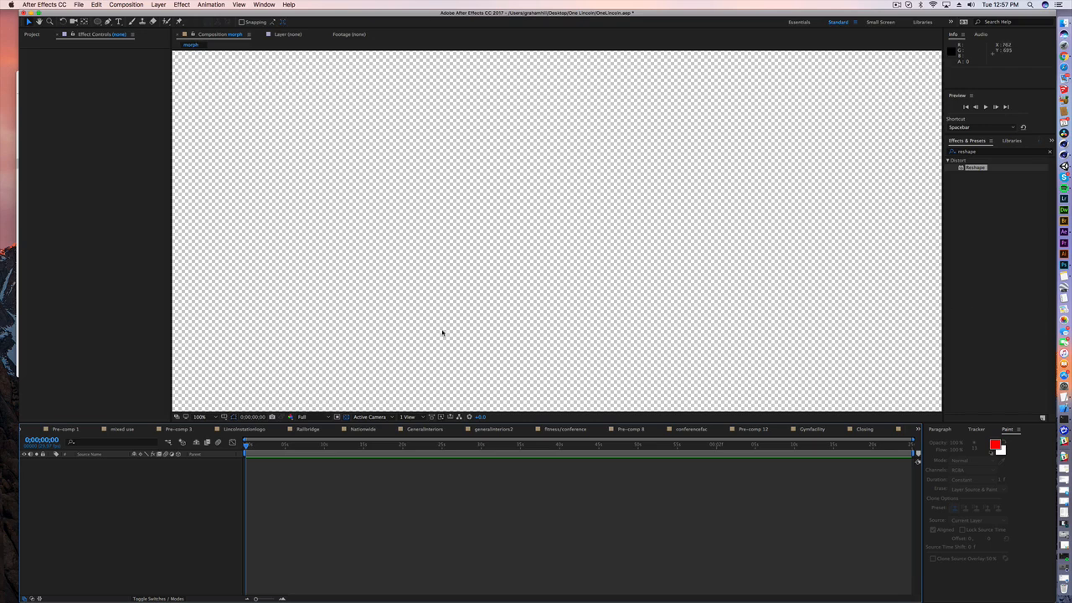
mouse_move(414, 367)
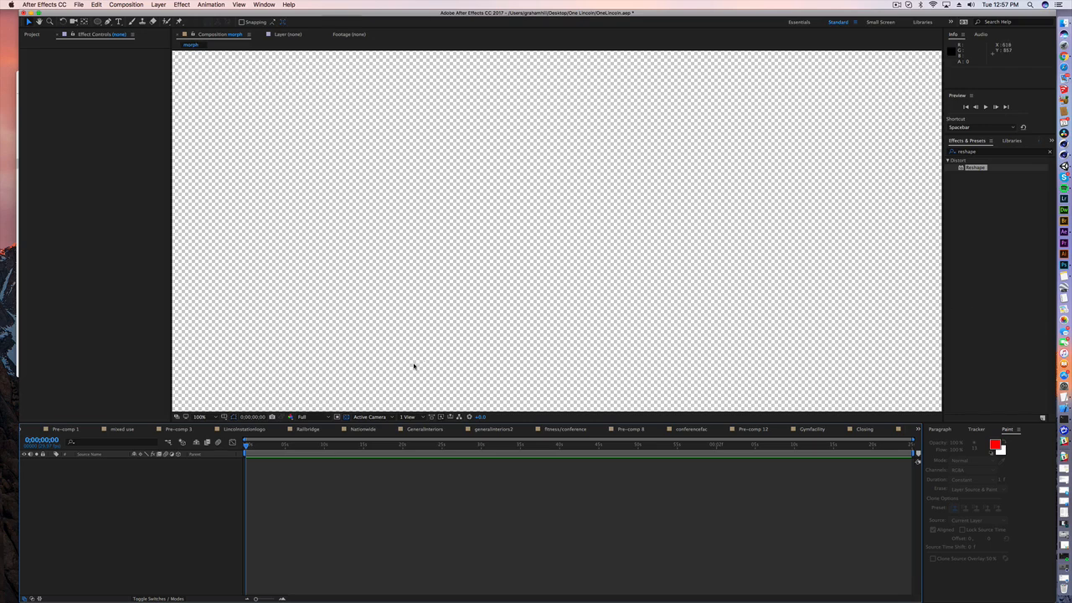
mouse_move(413, 367)
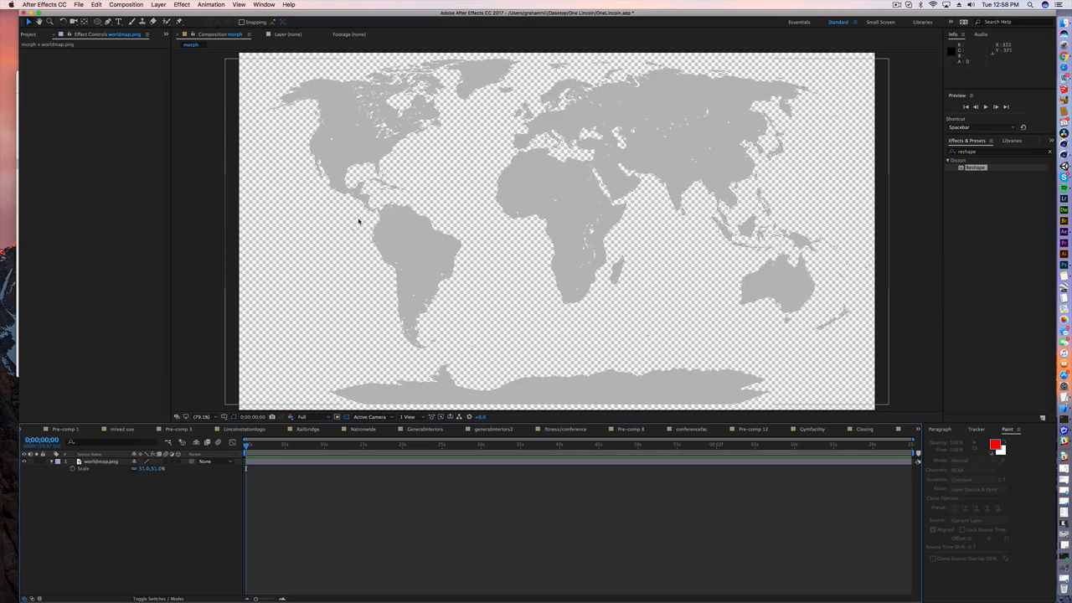
mouse_move(203, 493)
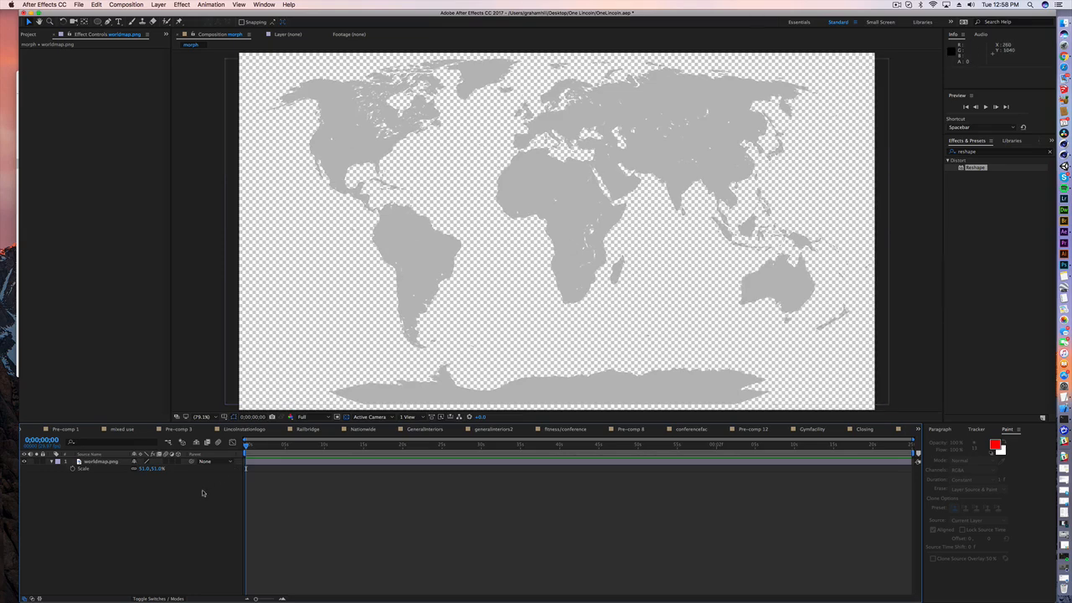
Step: Search Effects & Presets for 'spher' and apply CC Sphere to the world map layer
click(997, 152)
text(spher)
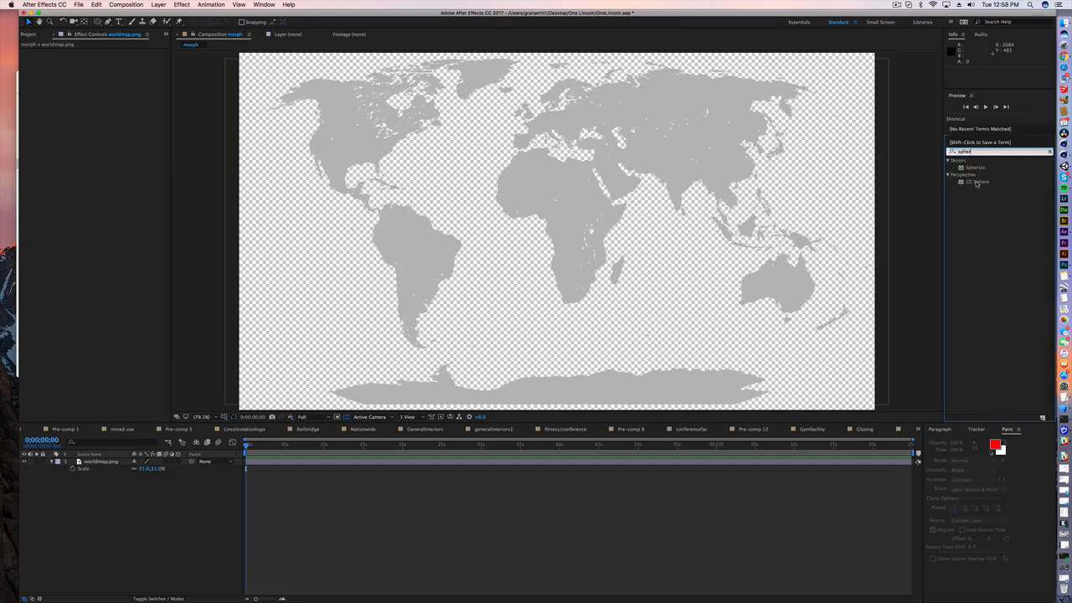
double_click(978, 182)
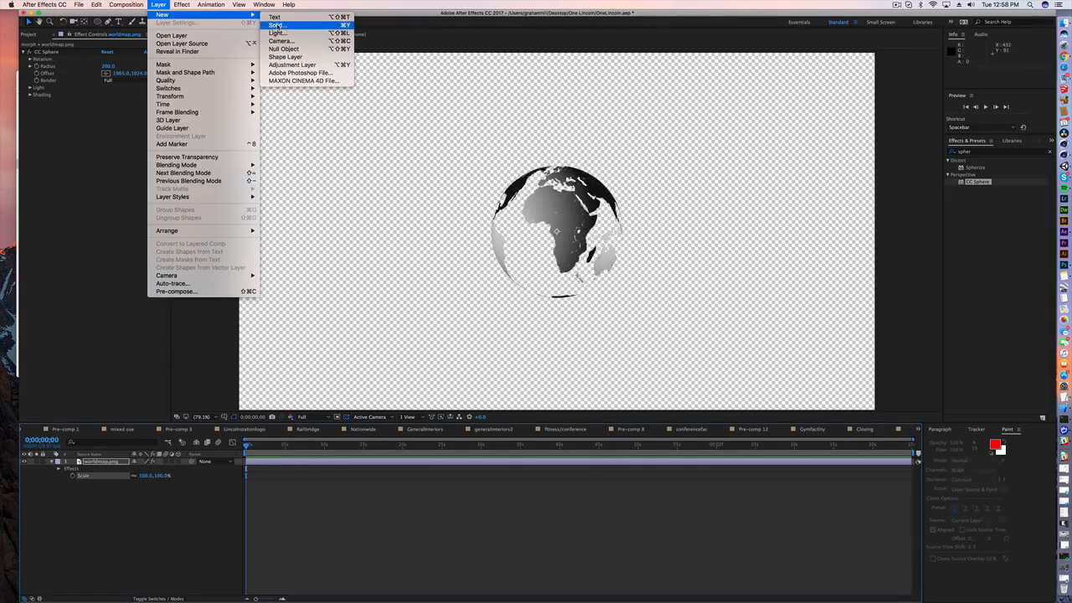
Step: Add a black solid layer beneath the world map layer
click(277, 25)
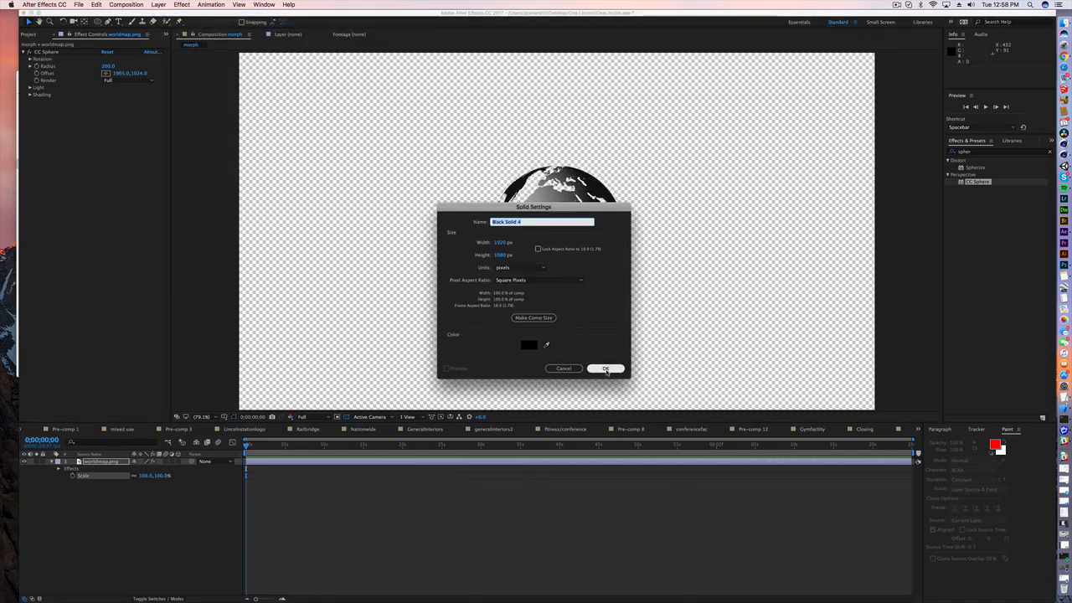
click(605, 369)
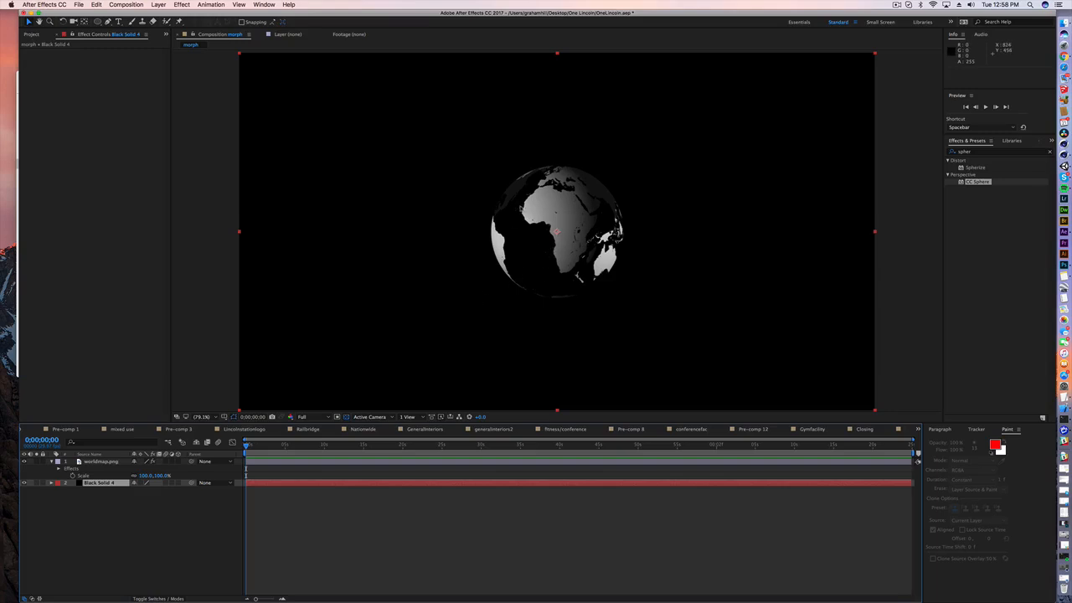
click(100, 462)
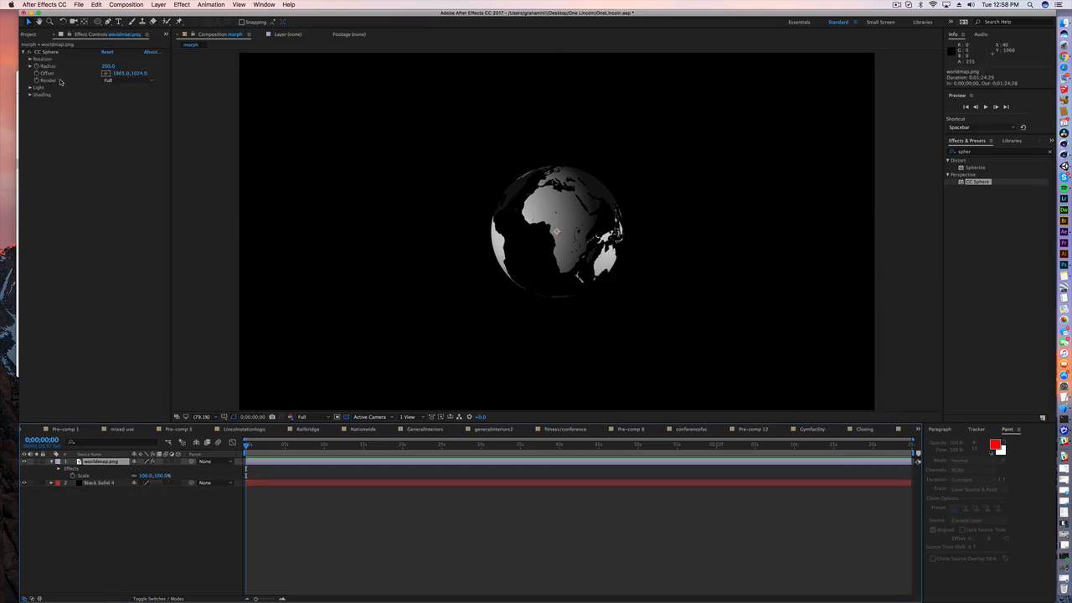
Step: Expand CC Sphere's Light and Shading groups and raise the Ambient shading
click(38, 87)
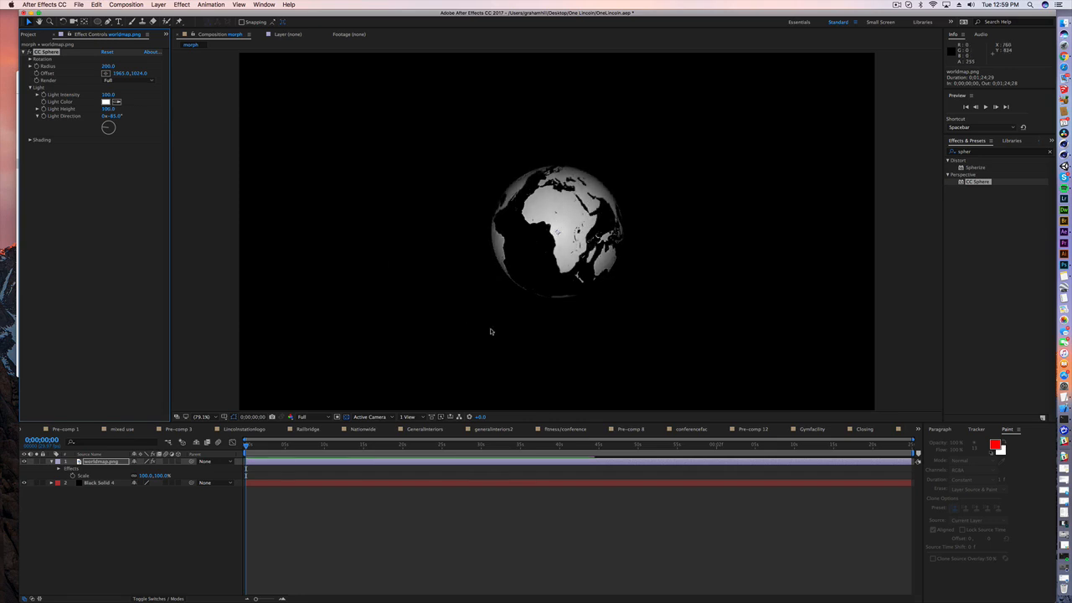
mouse_move(475, 264)
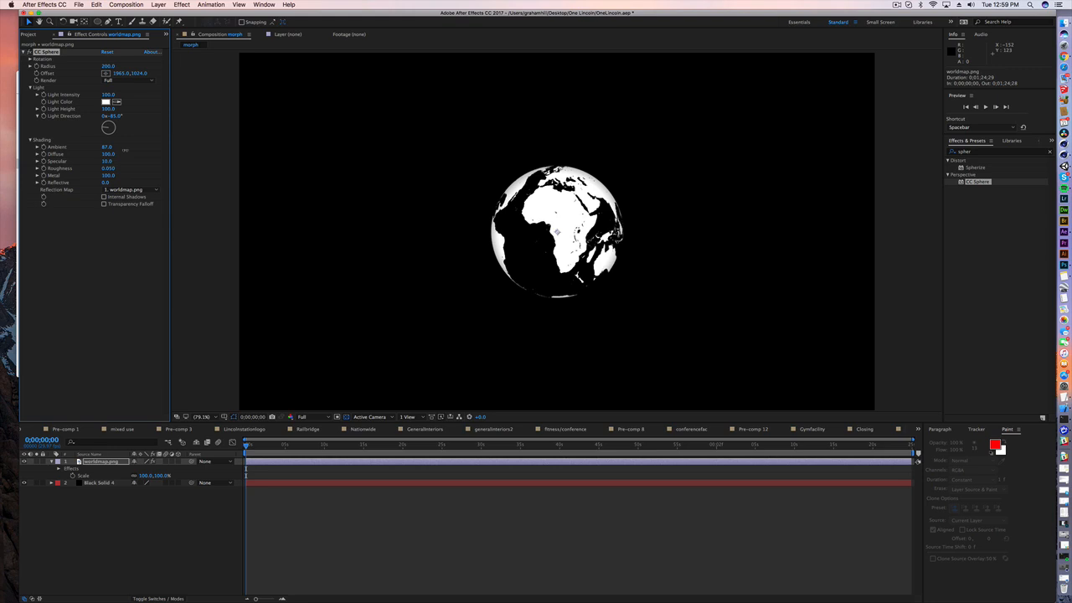
drag(106, 146, 117, 146)
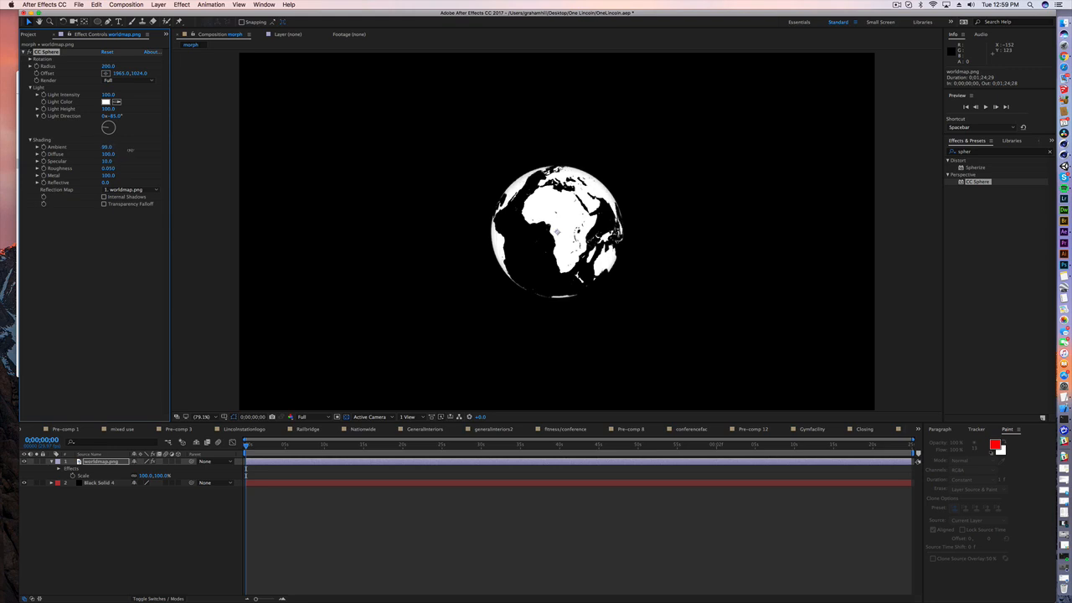
click(106, 101)
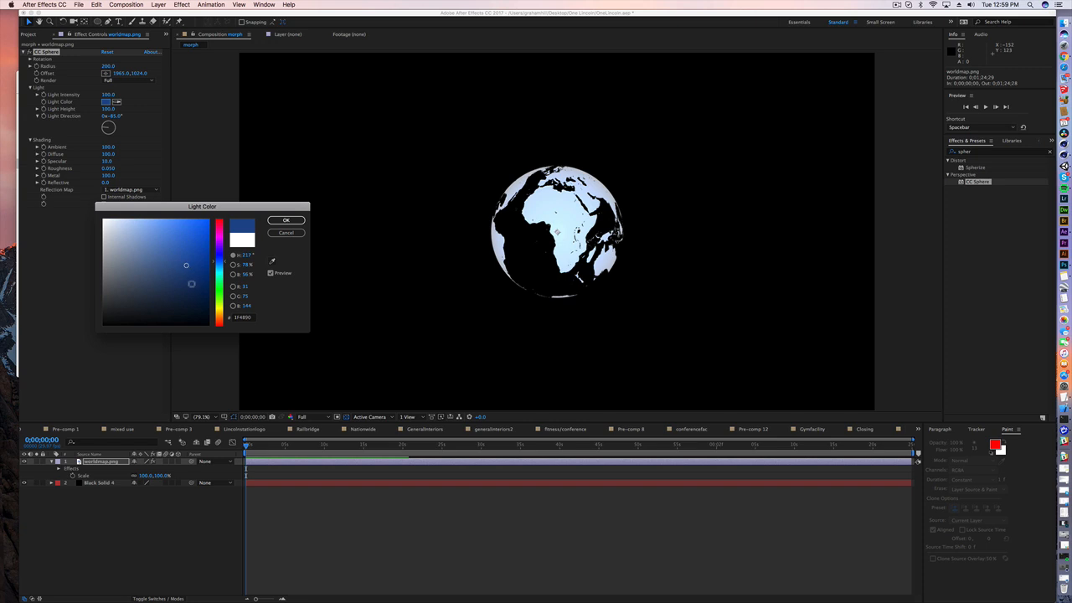
Step: Pick a light blue-green Light Color for CC Sphere
click(220, 259)
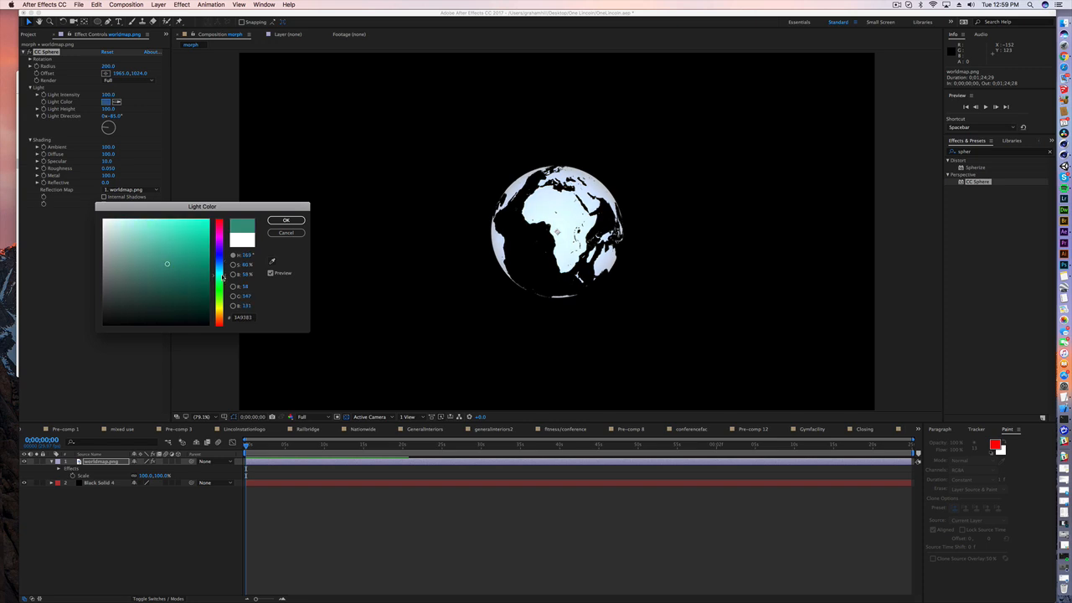
click(286, 219)
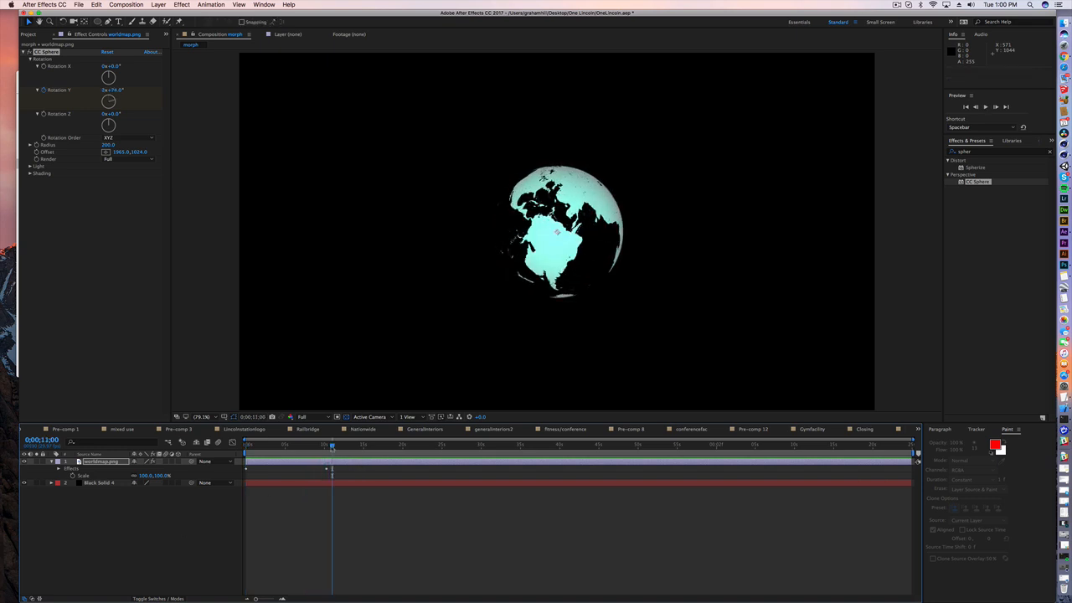
Step: Return the playhead to 0s after keyframing Rotation Y
click(245, 445)
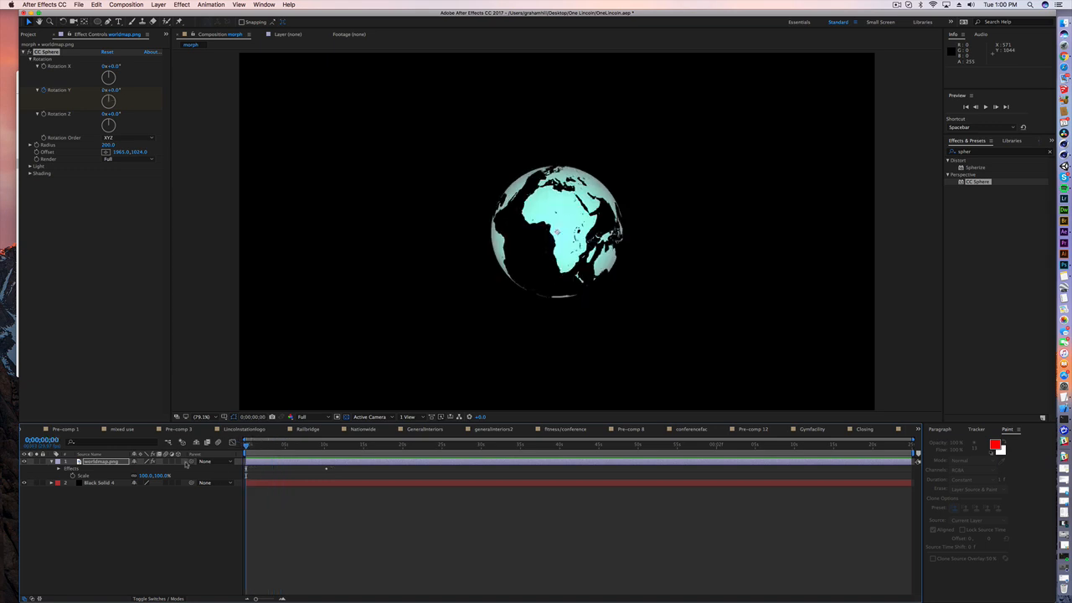
mouse_move(179, 469)
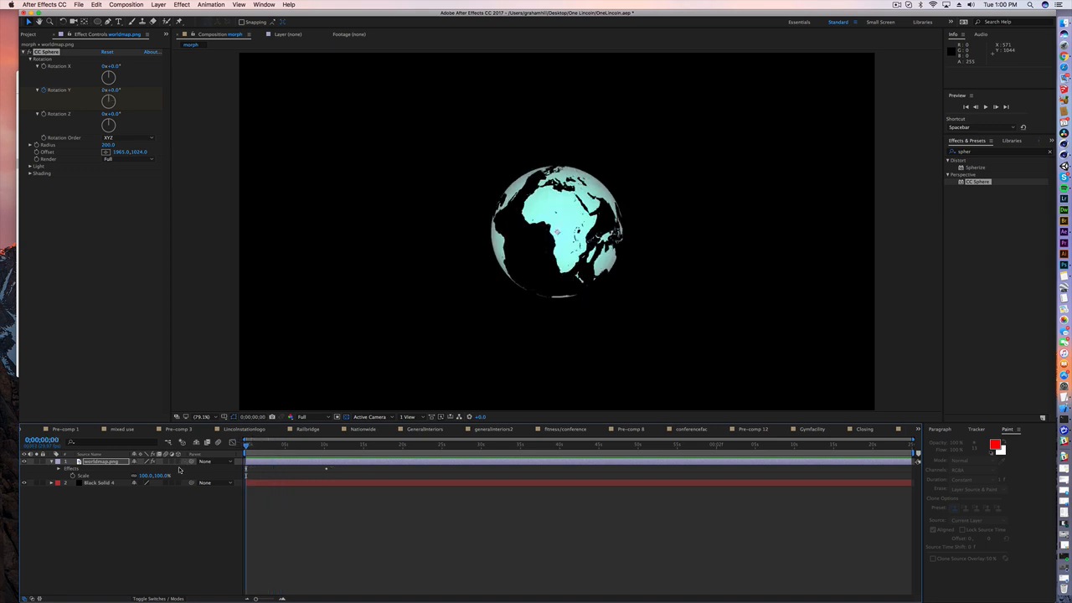